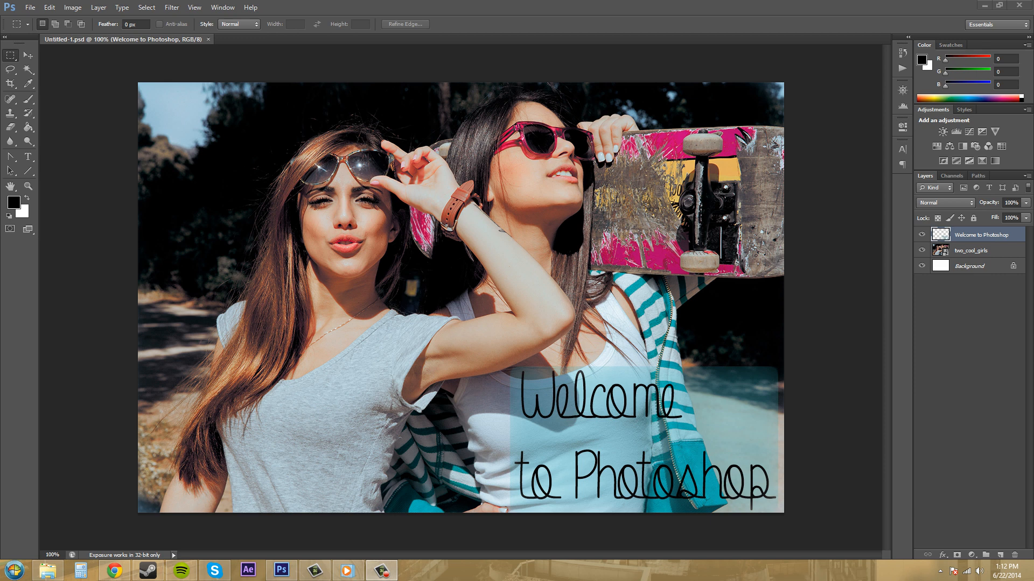
mouse_move(829, 82)
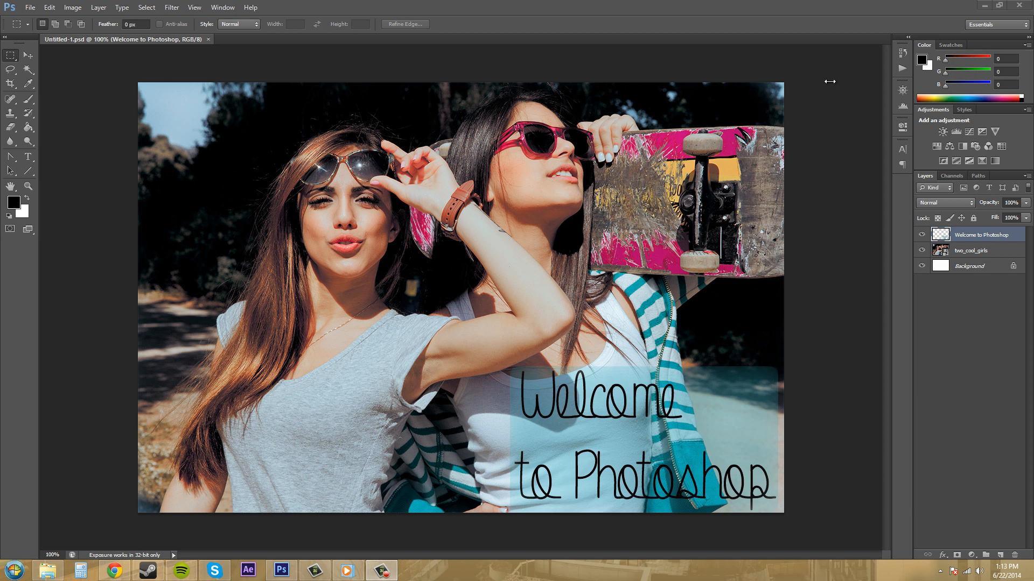
mouse_move(142, 75)
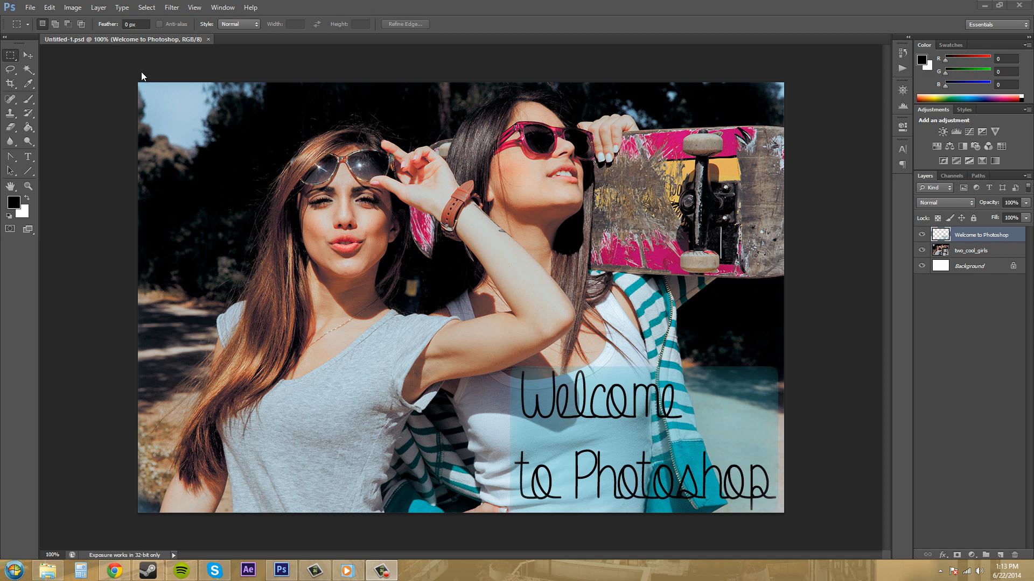
mouse_move(129, 117)
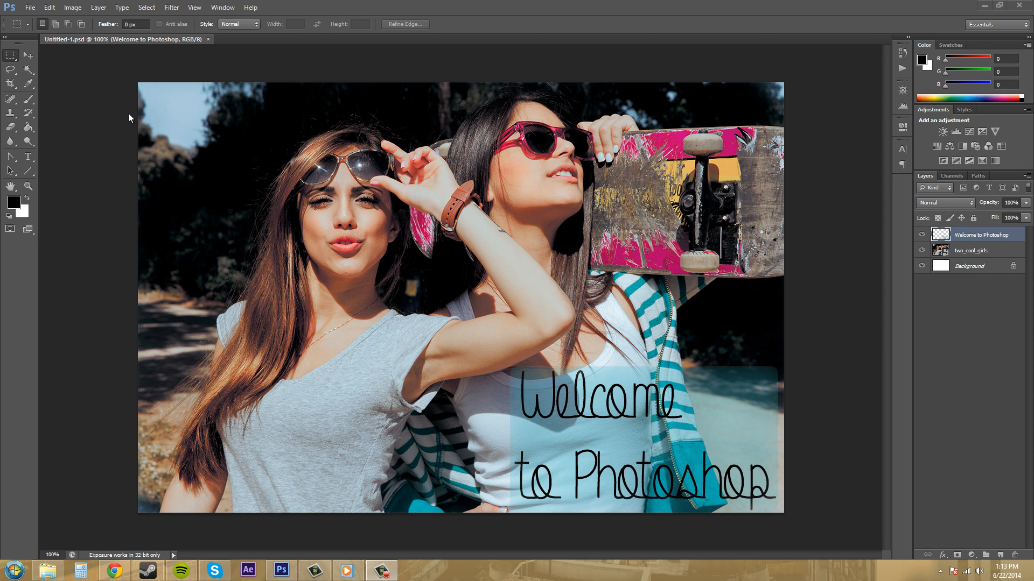
mouse_move(777, 229)
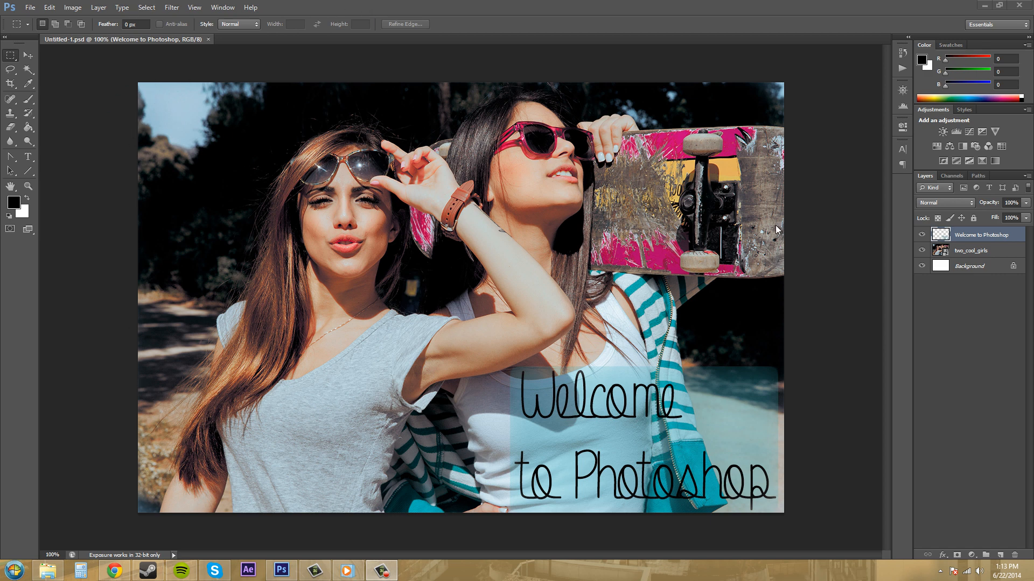
mouse_move(508, 240)
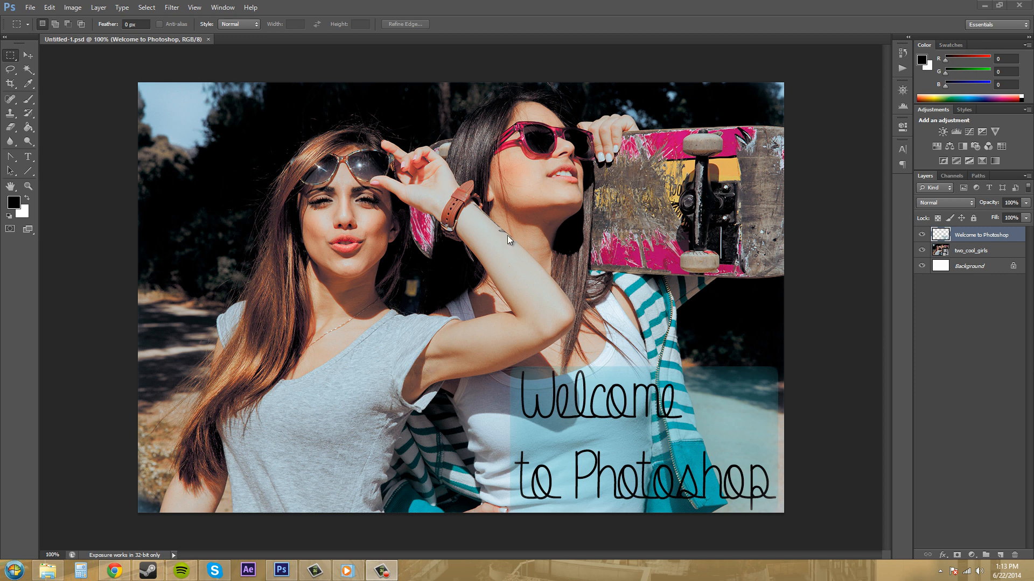
mouse_move(446, 92)
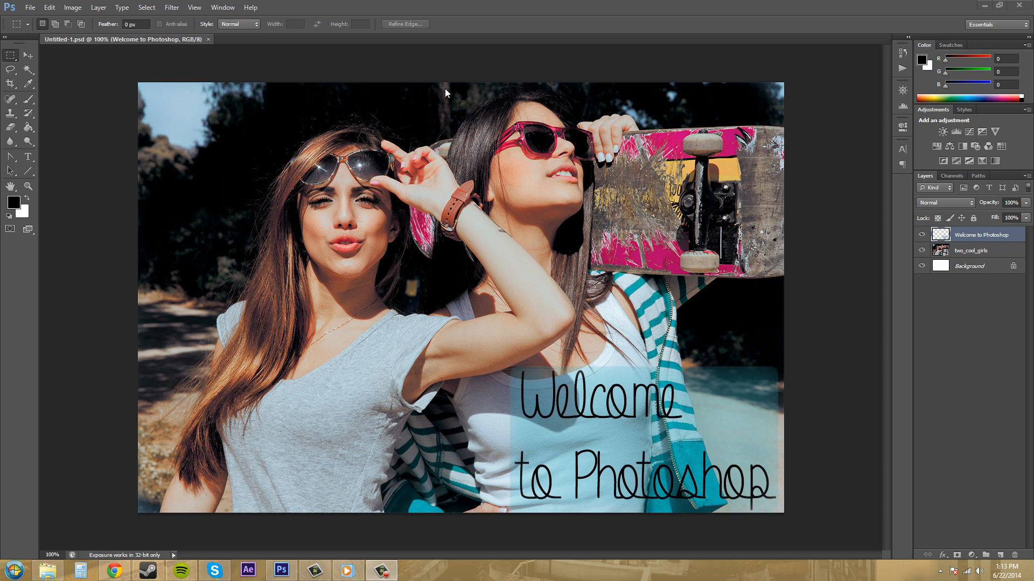
mouse_move(901, 104)
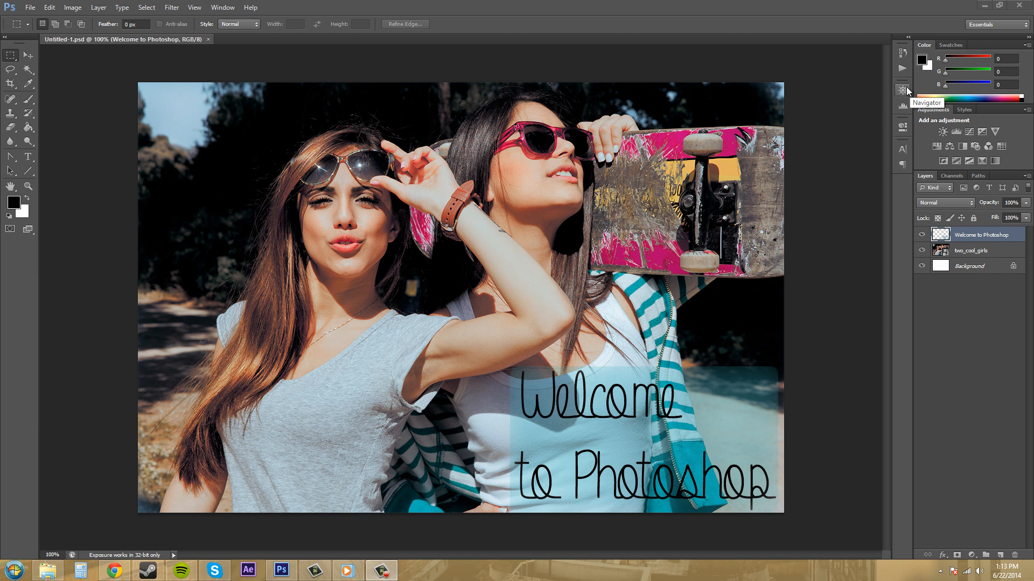
mouse_move(899, 99)
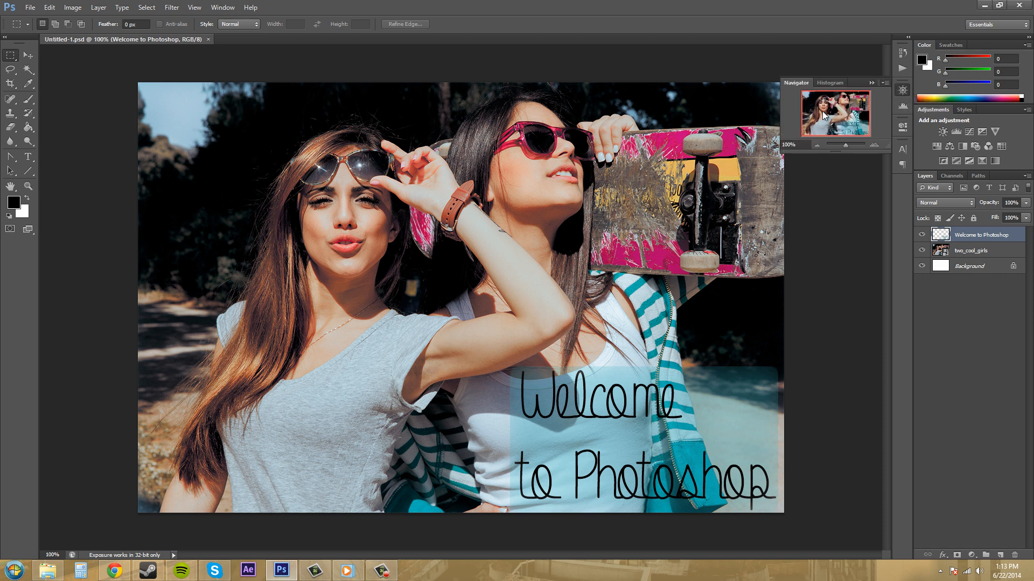
mouse_move(797, 100)
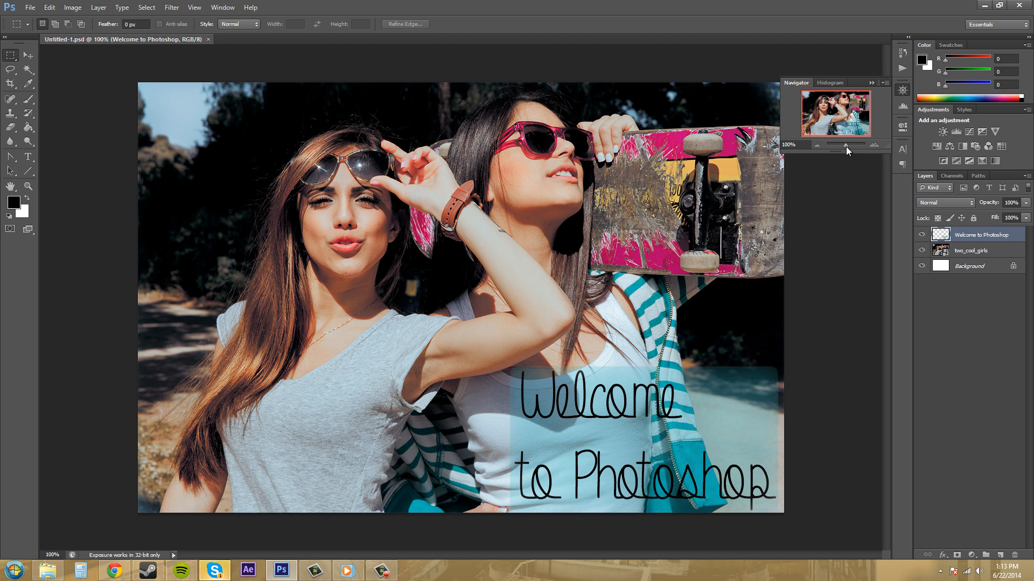
Drag the Navigator zoom slider below half size, then back up to 200%.
drag(864, 144, 846, 144)
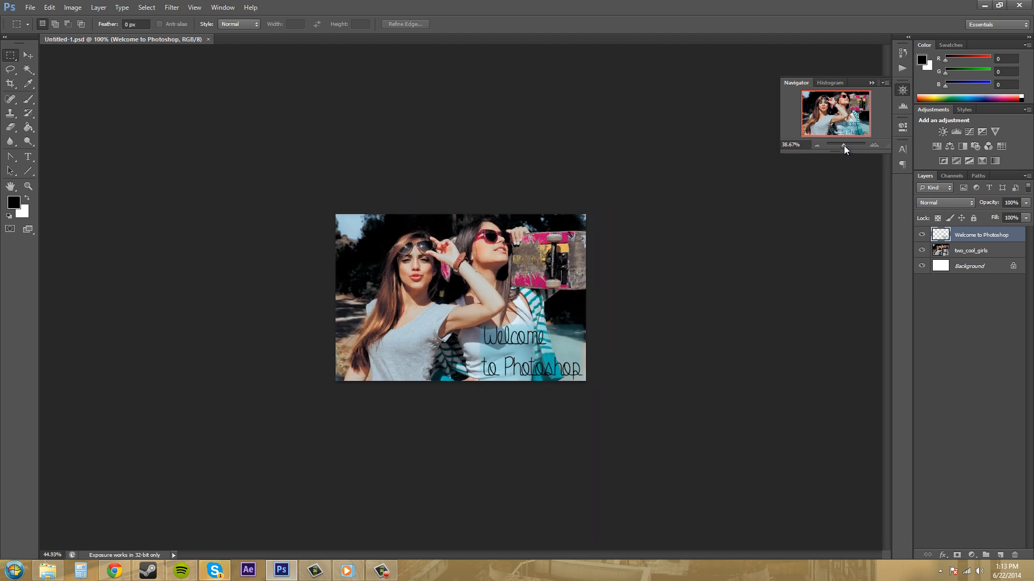
drag(844, 144, 860, 144)
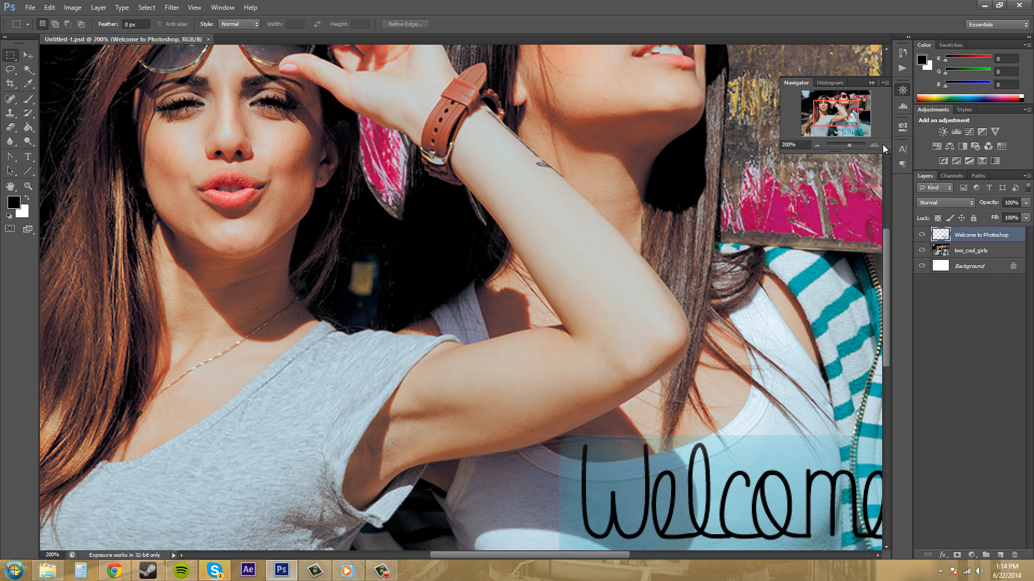
mouse_move(821, 152)
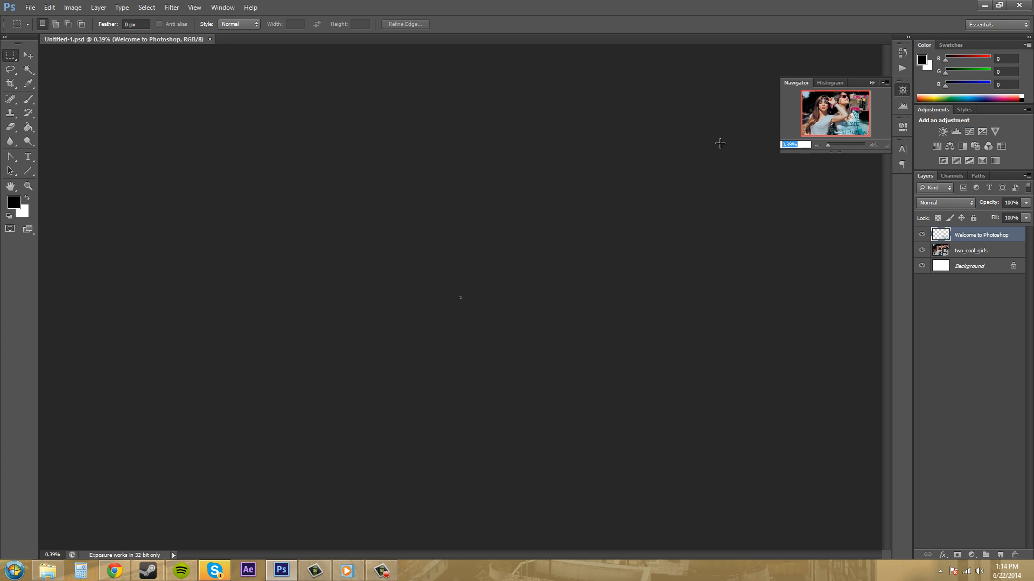
Enter 3200% in the Navigator zoom field, then reset the photo to 100%.
text(320)
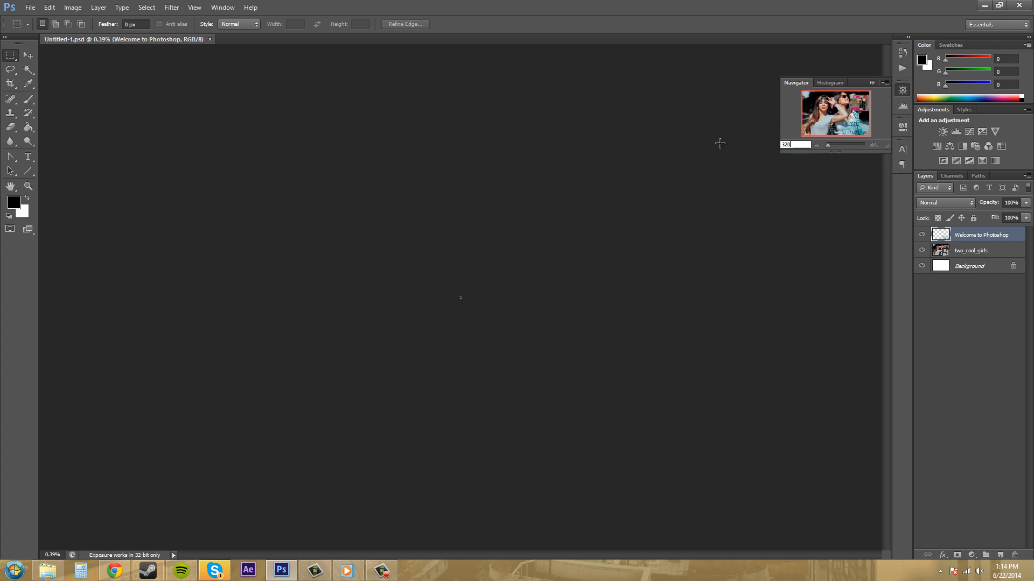
text(3200%)
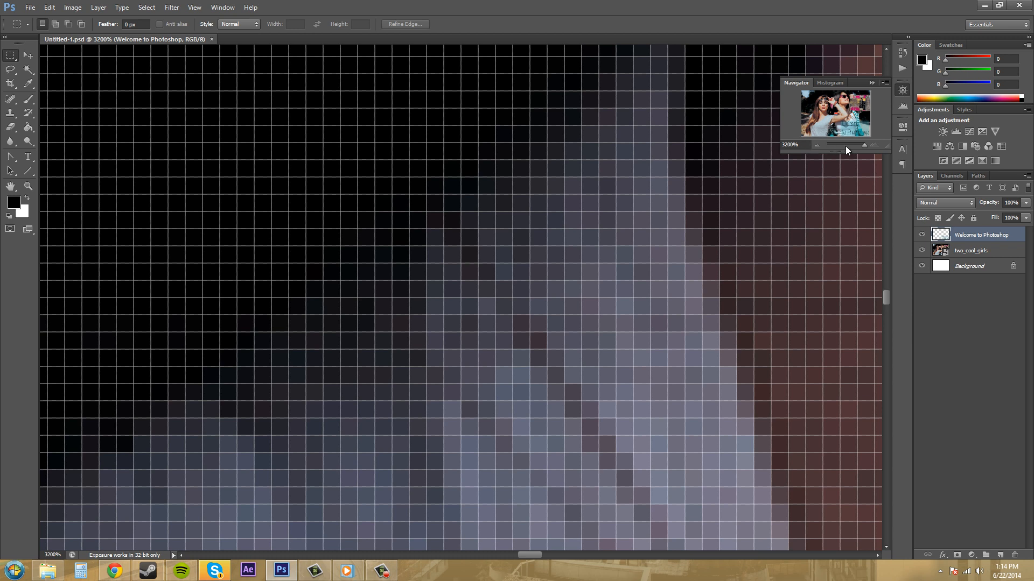
click(794, 144)
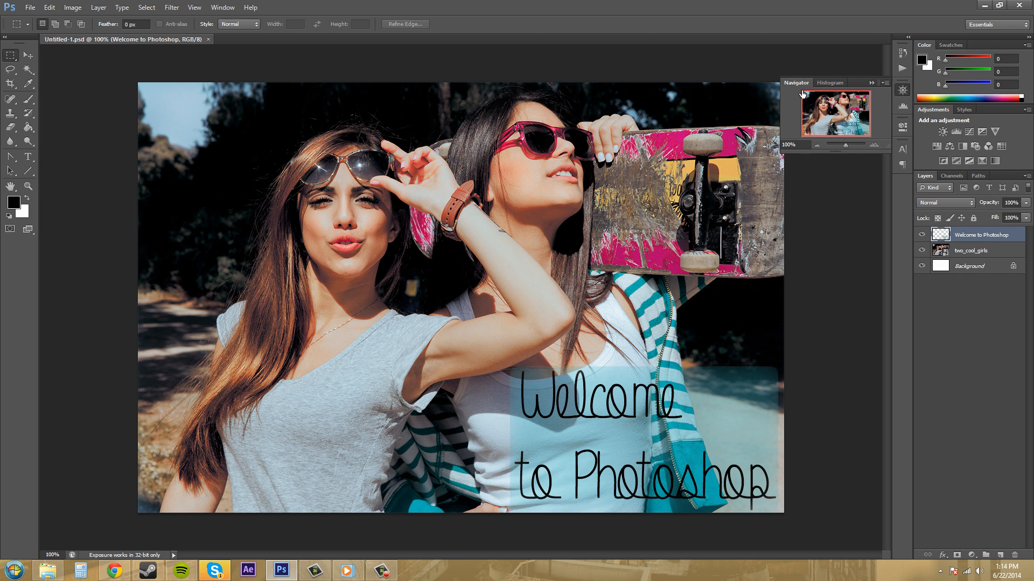
mouse_move(829, 141)
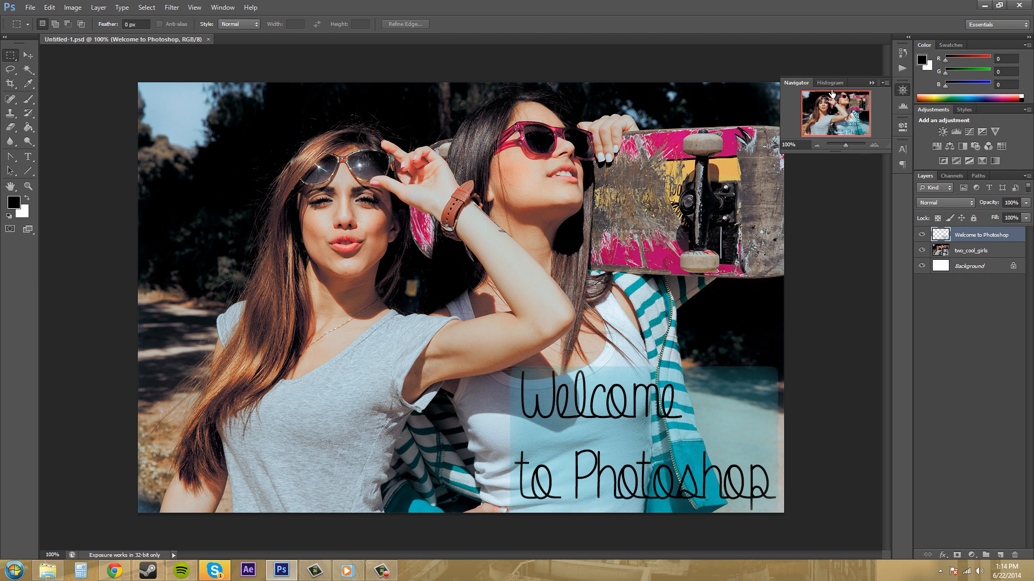
mouse_move(803, 137)
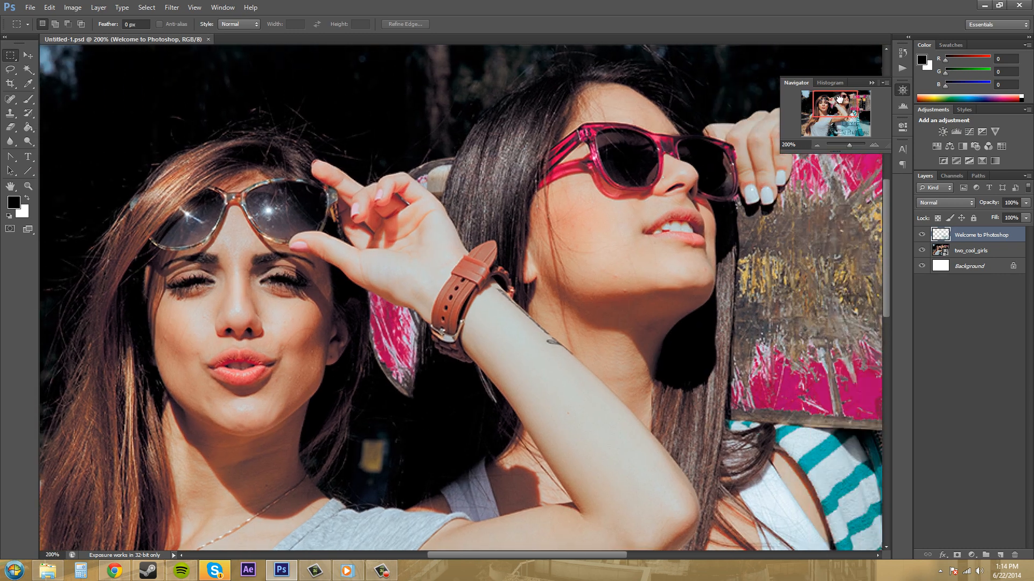
Scroll the view toward the girl holding the skateboard at 200%.
scroll(down, 3)
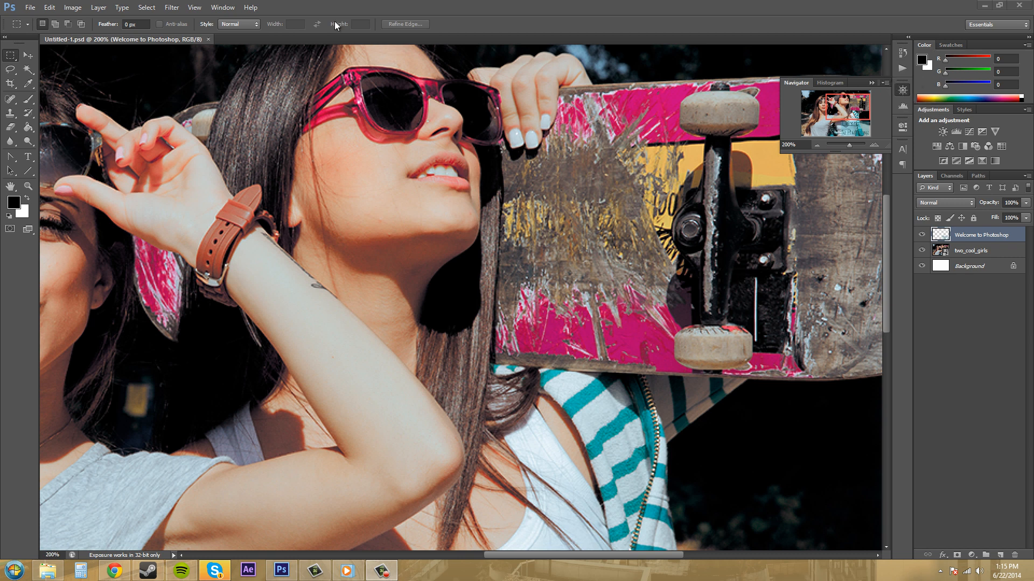
click(233, 5)
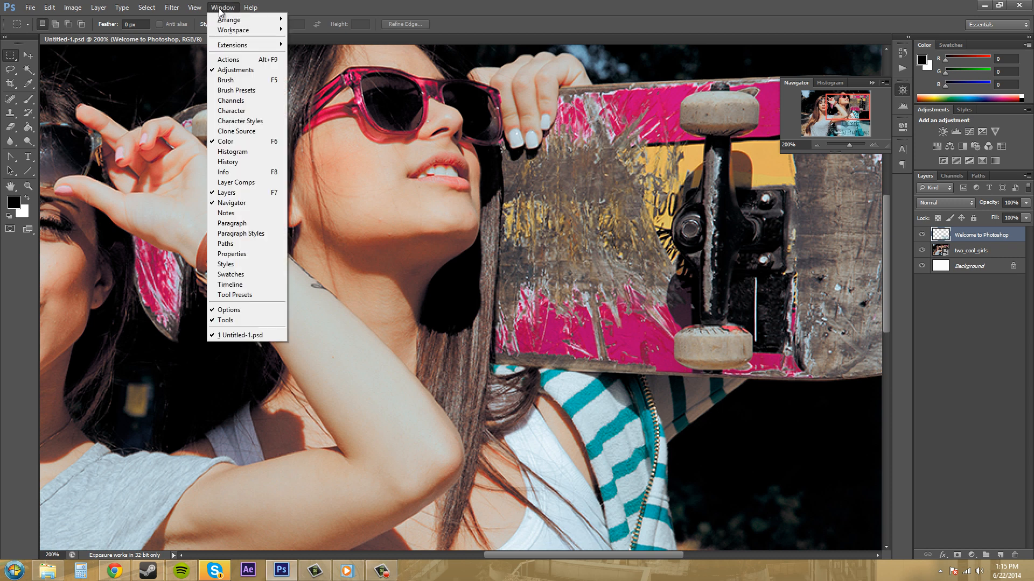
mouse_move(237, 203)
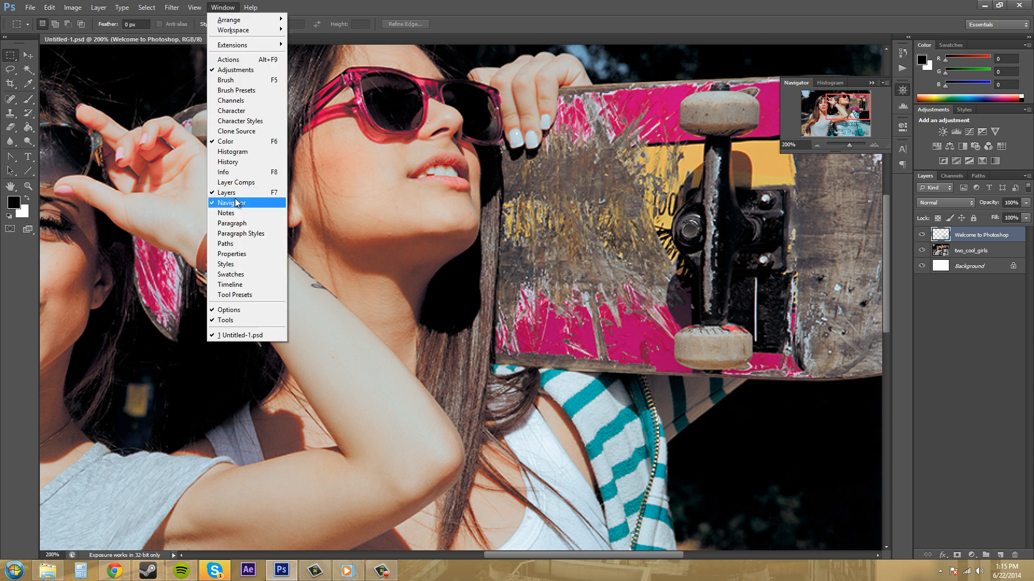
mouse_move(336, 197)
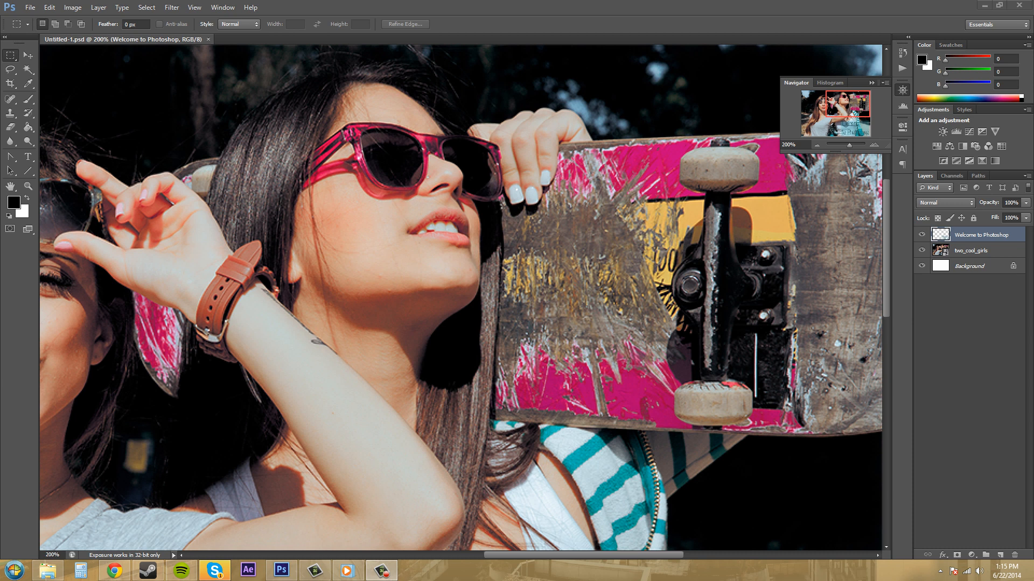
mouse_move(814, 94)
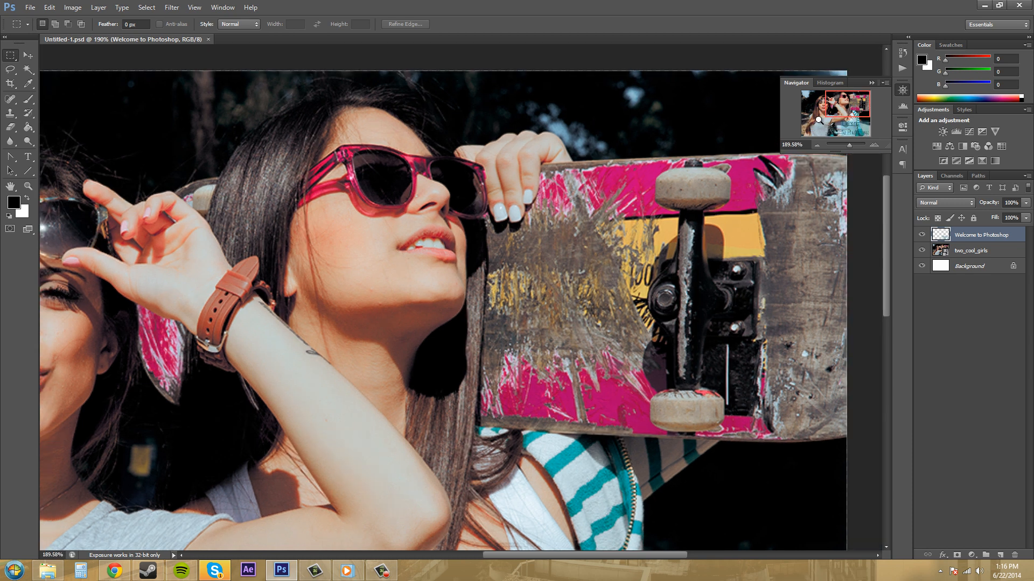
Push the Navigator zoom toward 667% on the left girl's face.
drag(819, 118, 844, 134)
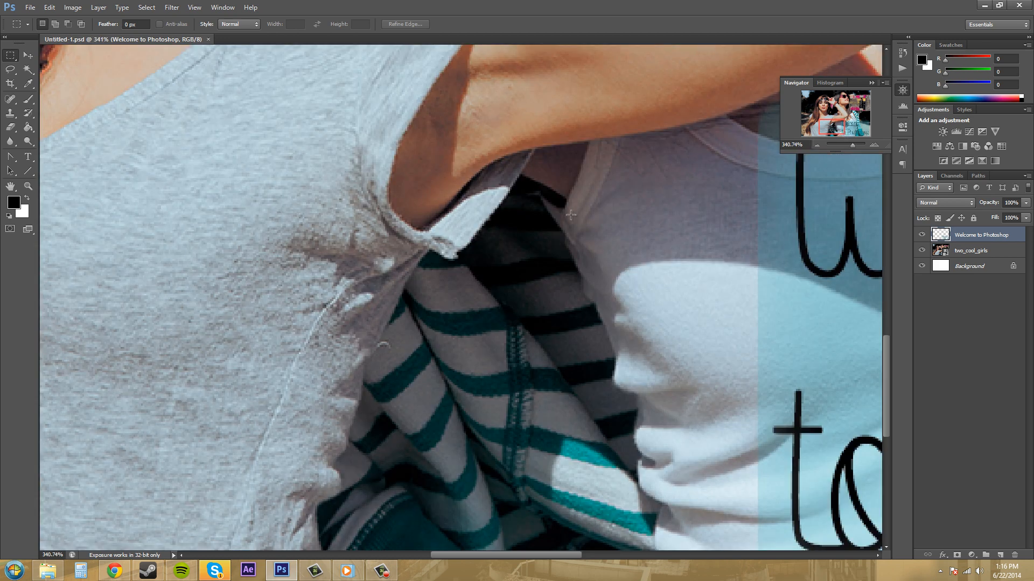
mouse_move(815, 103)
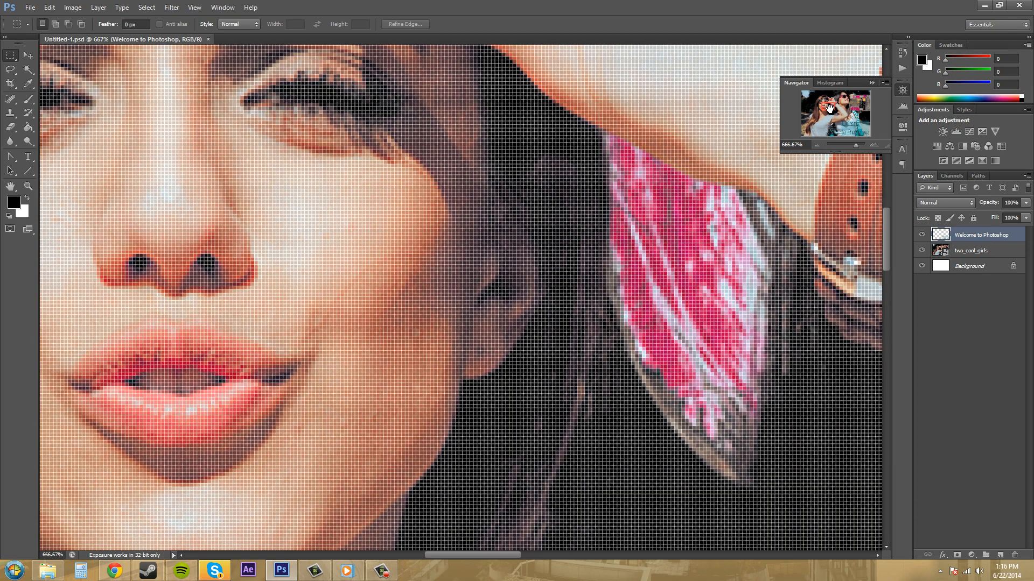
mouse_move(825, 103)
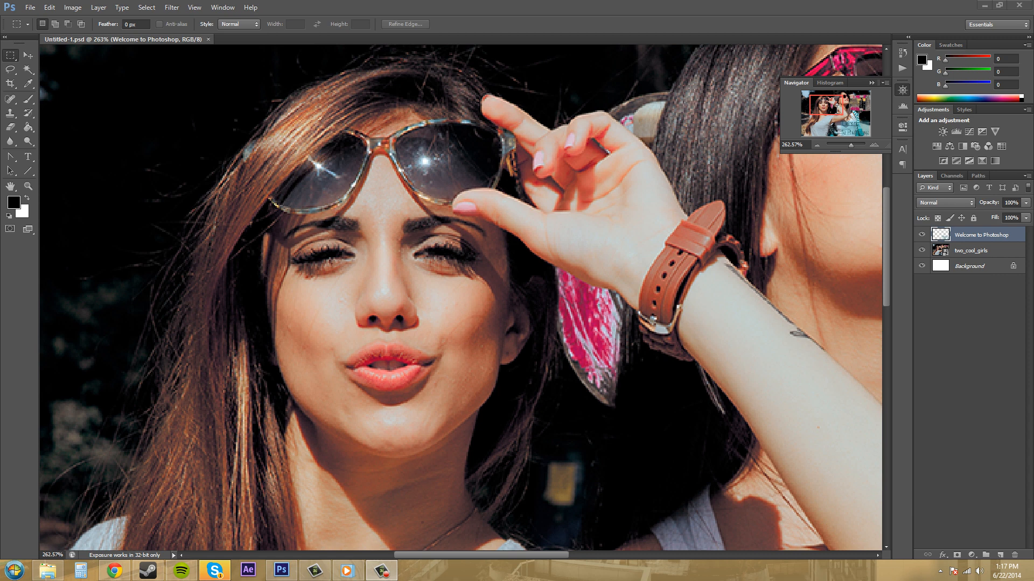
mouse_move(857, 93)
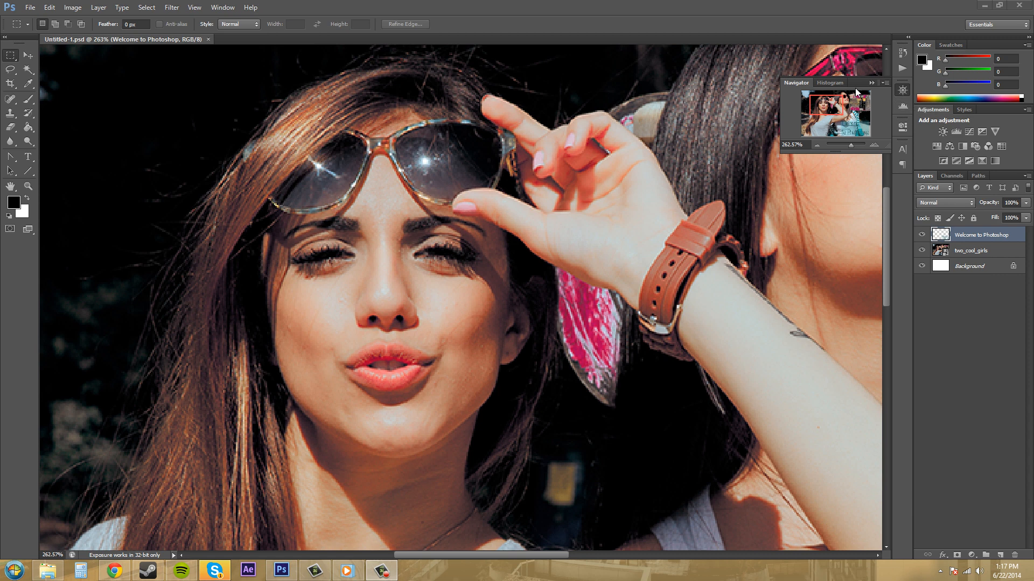
mouse_move(886, 86)
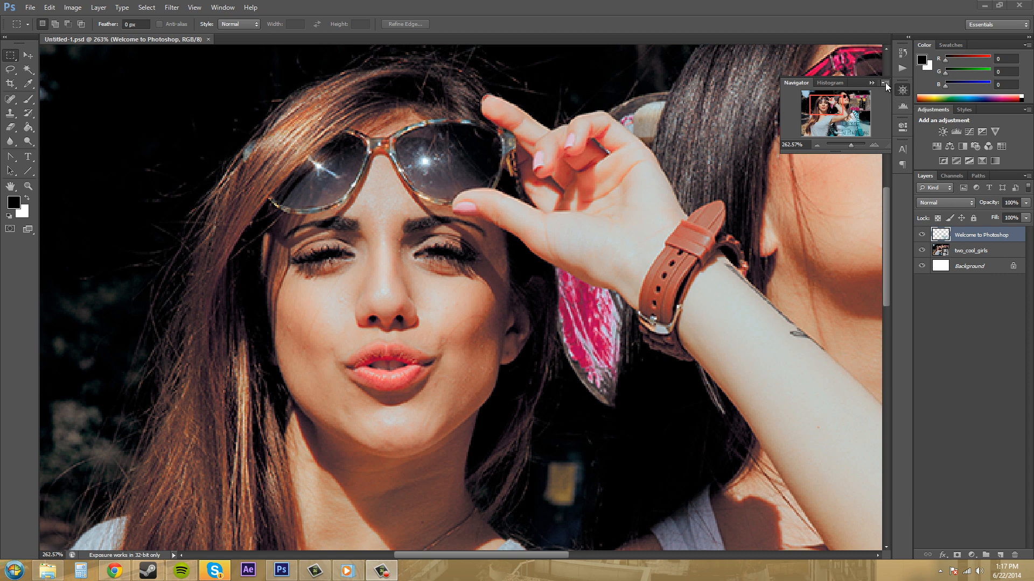
Choose Panel Options from the Navigator menu to reach the view box colour setting.
click(885, 85)
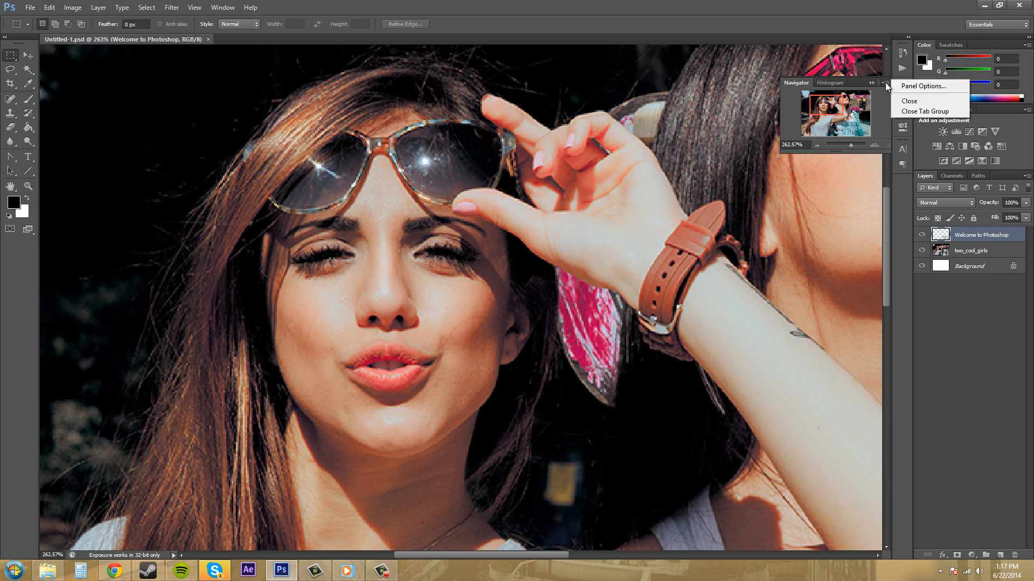
mouse_move(937, 93)
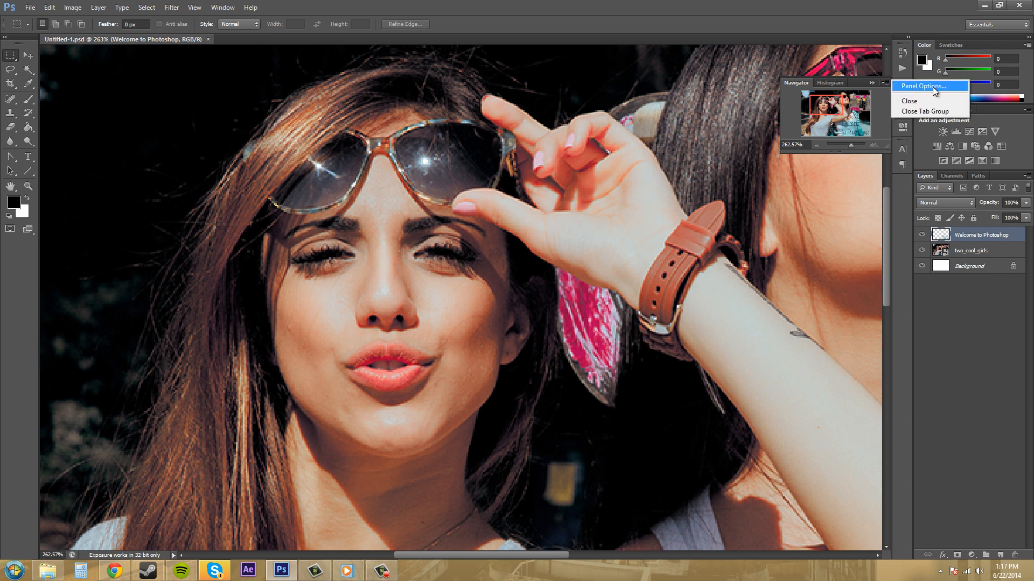
click(929, 87)
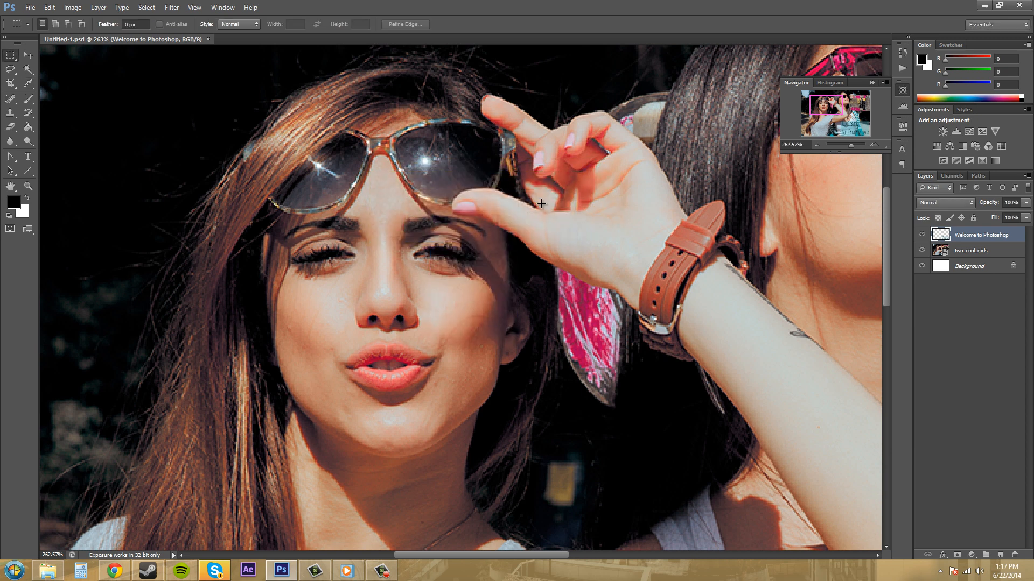
mouse_move(835, 110)
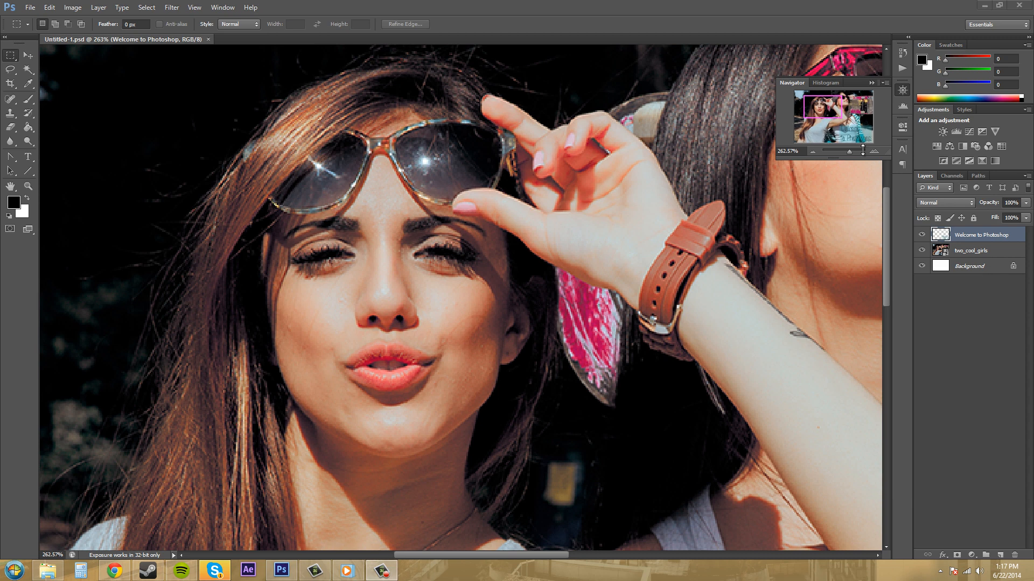
mouse_move(793, 96)
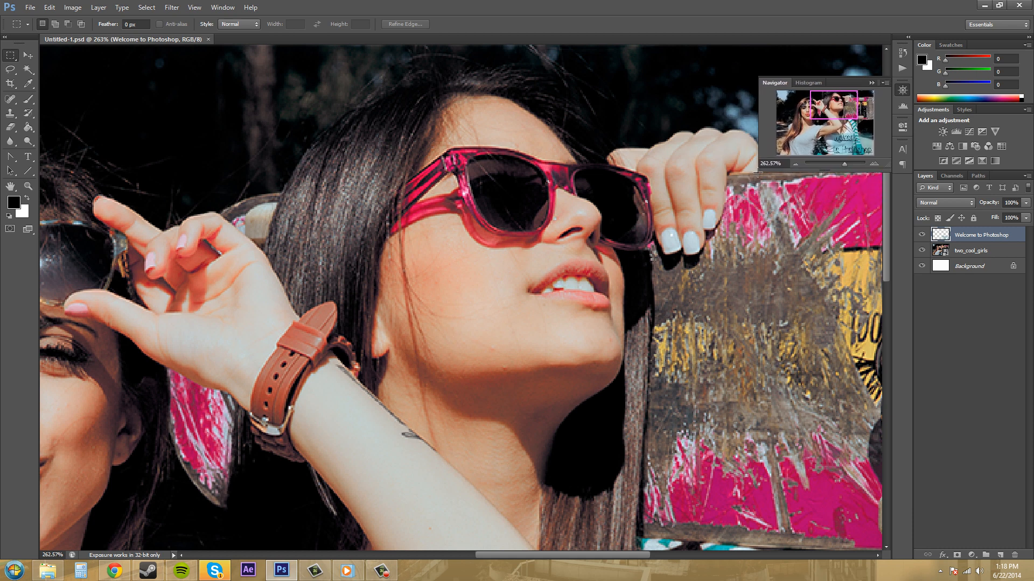
mouse_move(672, 174)
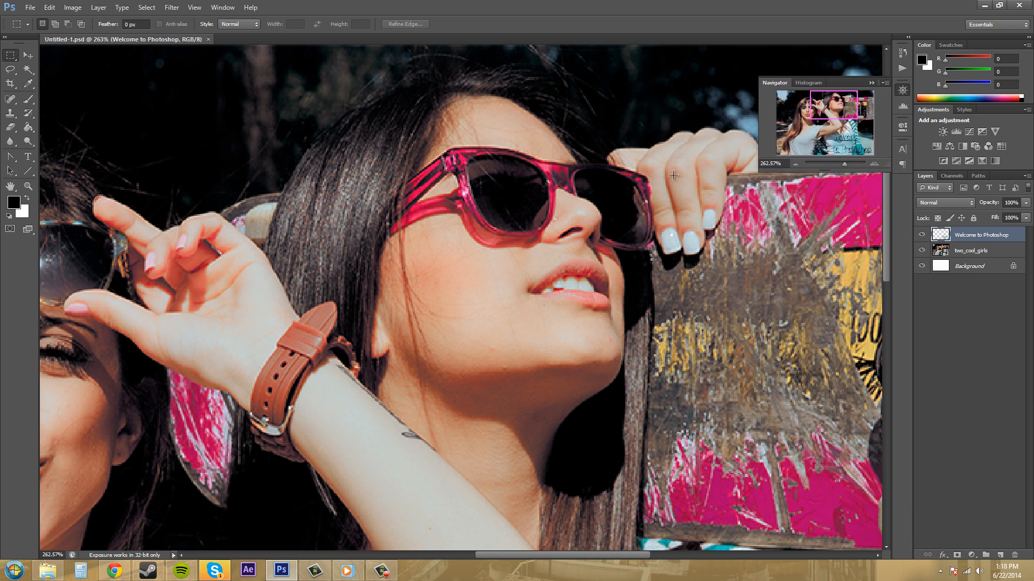
mouse_move(524, 80)
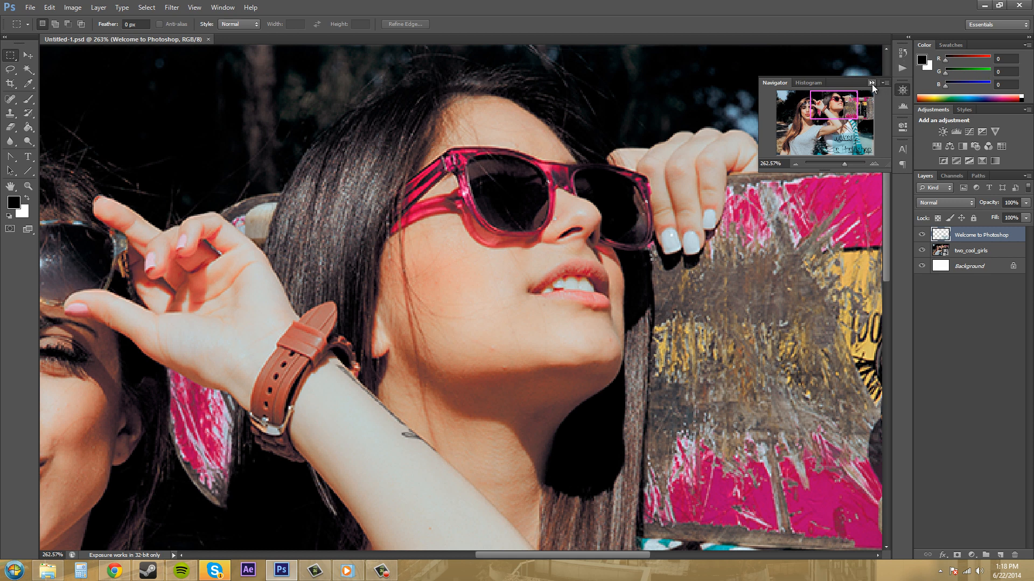
Collapse the Navigator to an icon, expand it, and collapse it again.
click(872, 81)
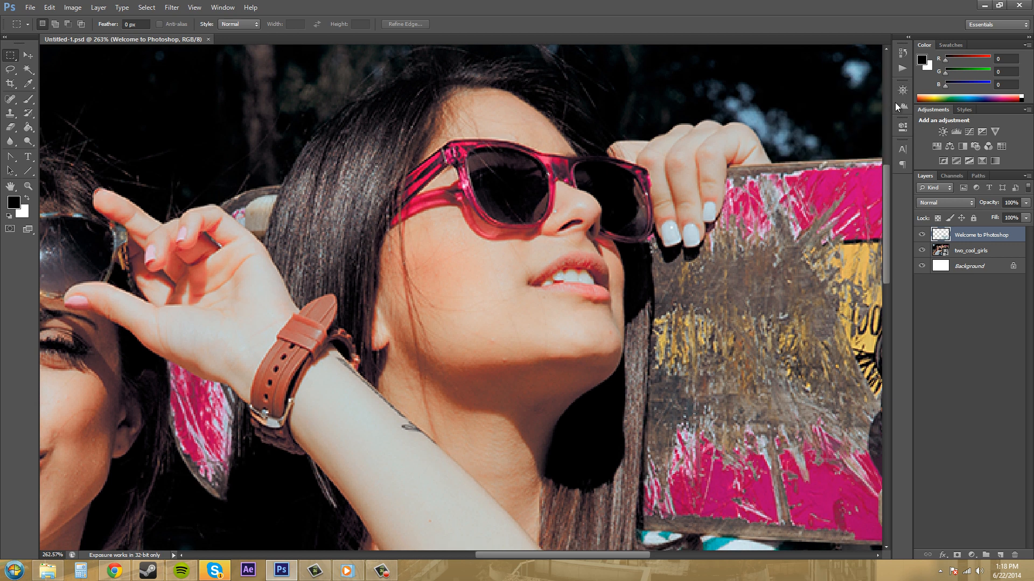
click(903, 93)
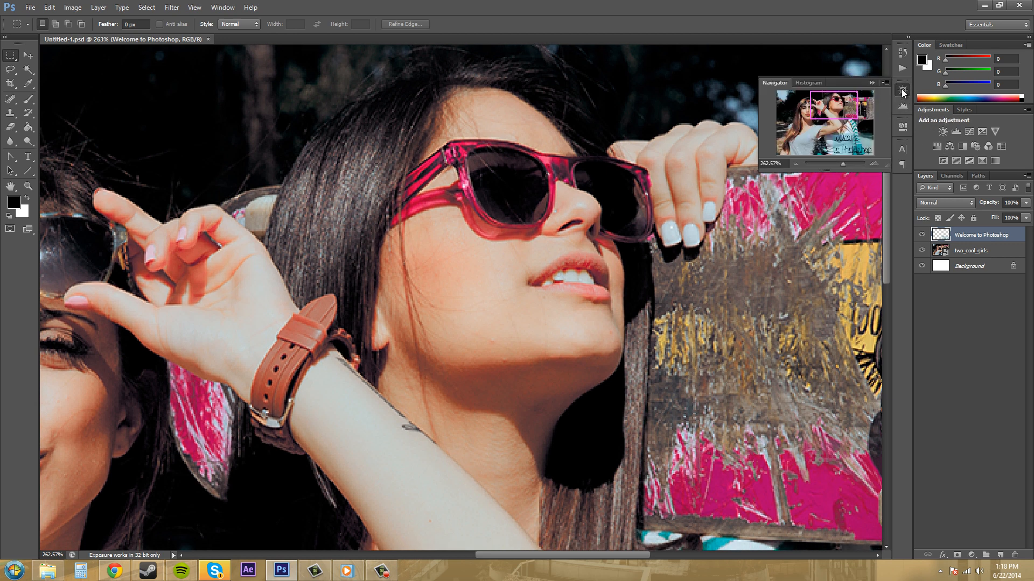
click(902, 94)
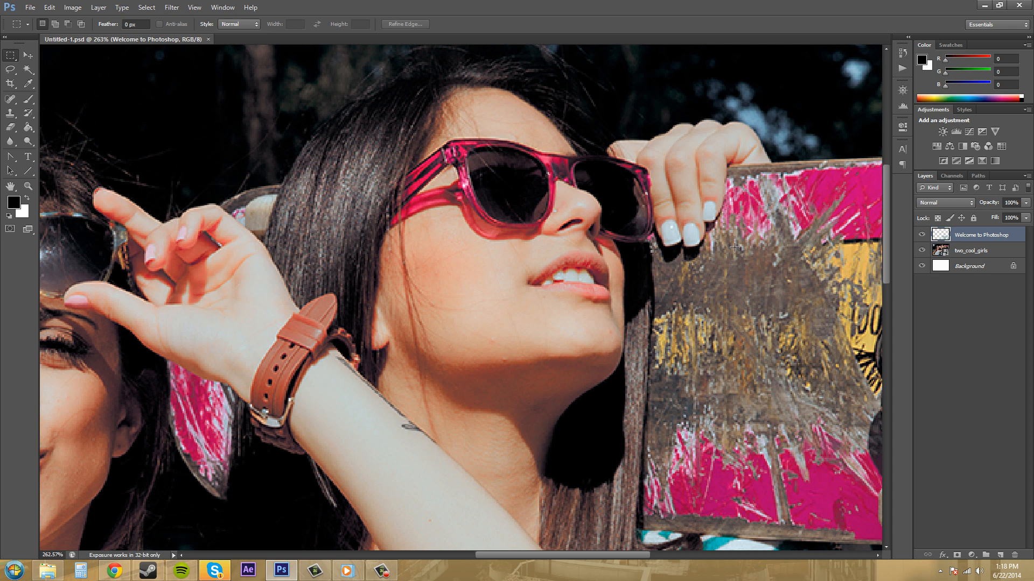
mouse_move(155, 206)
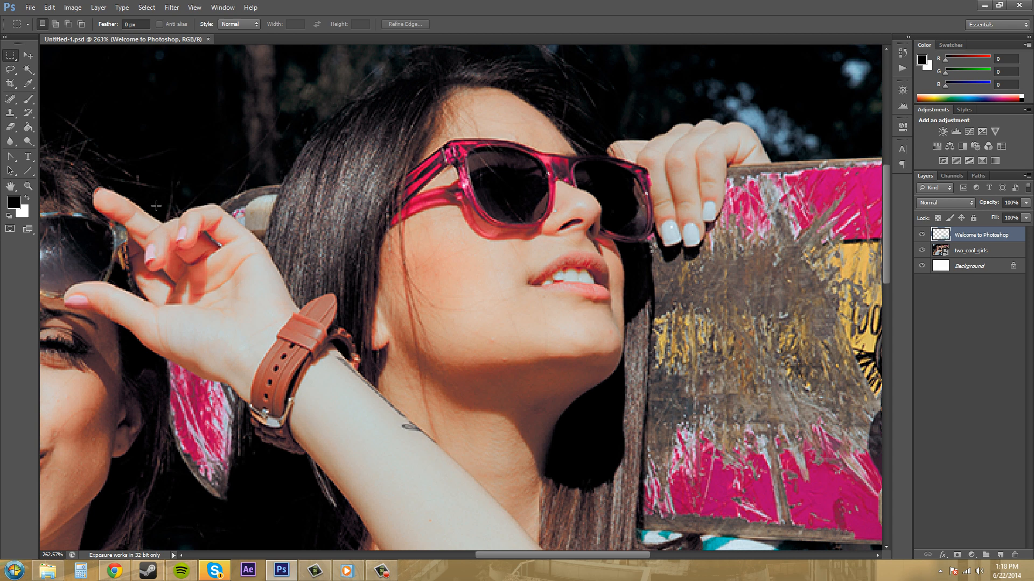
Make the Move tool active in the toolbox.
click(28, 56)
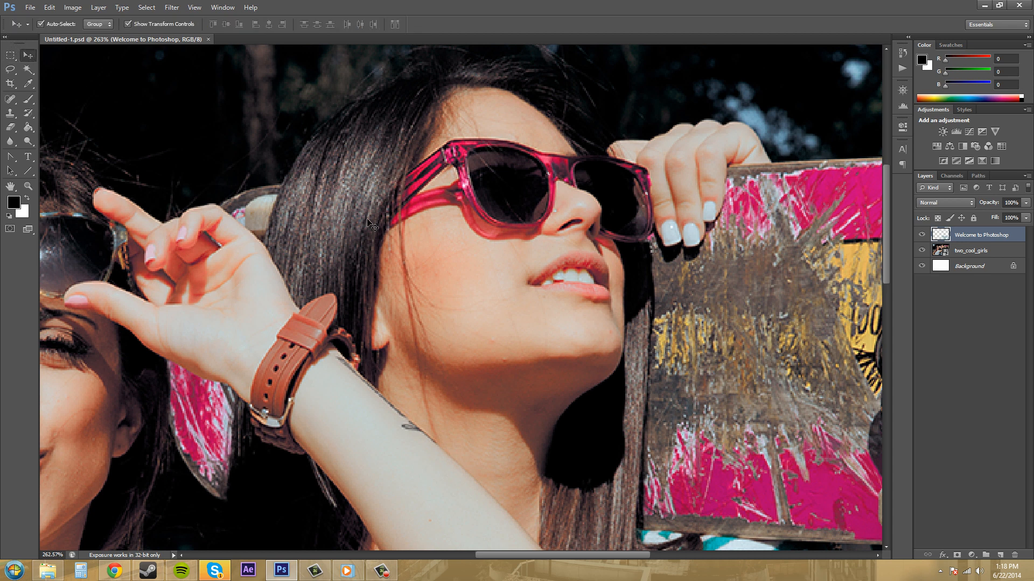
mouse_move(247, 242)
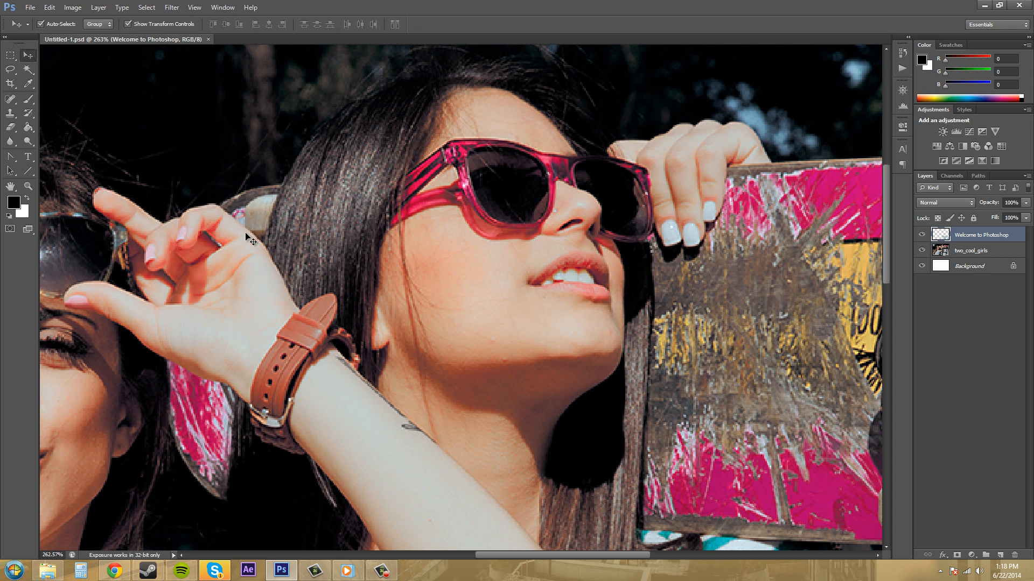
mouse_move(308, 258)
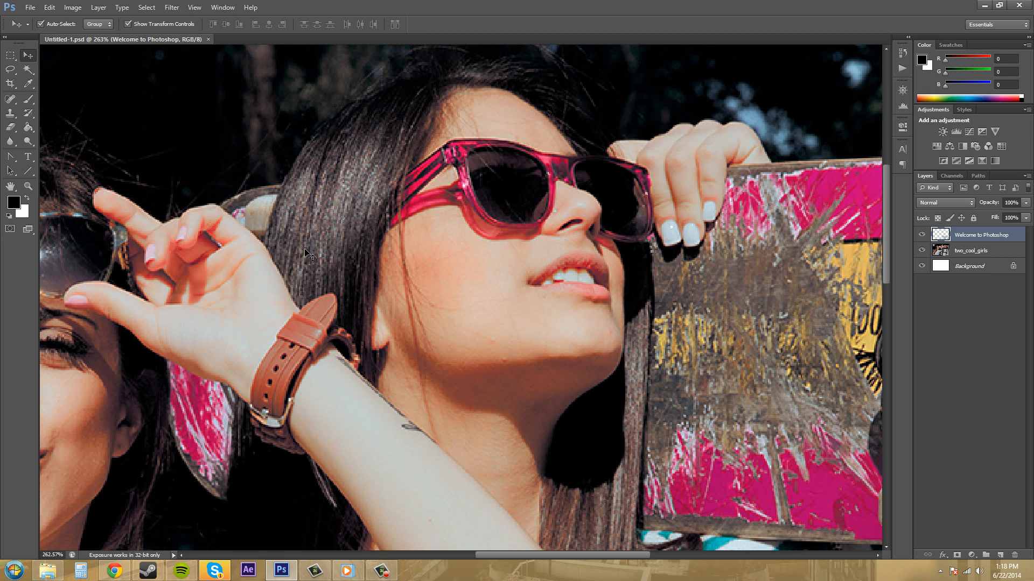
mouse_move(539, 194)
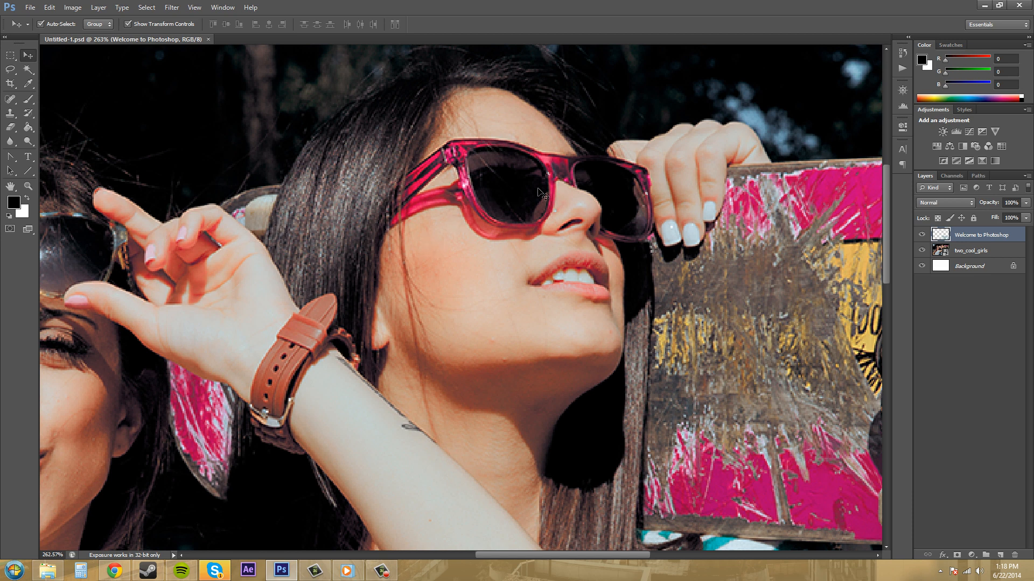
mouse_move(900, 95)
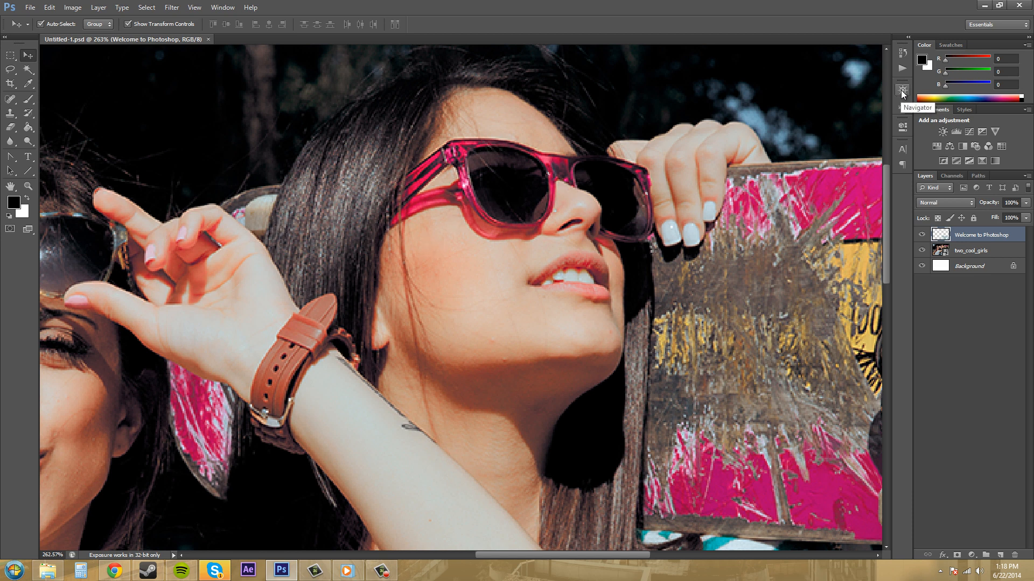
mouse_move(888, 110)
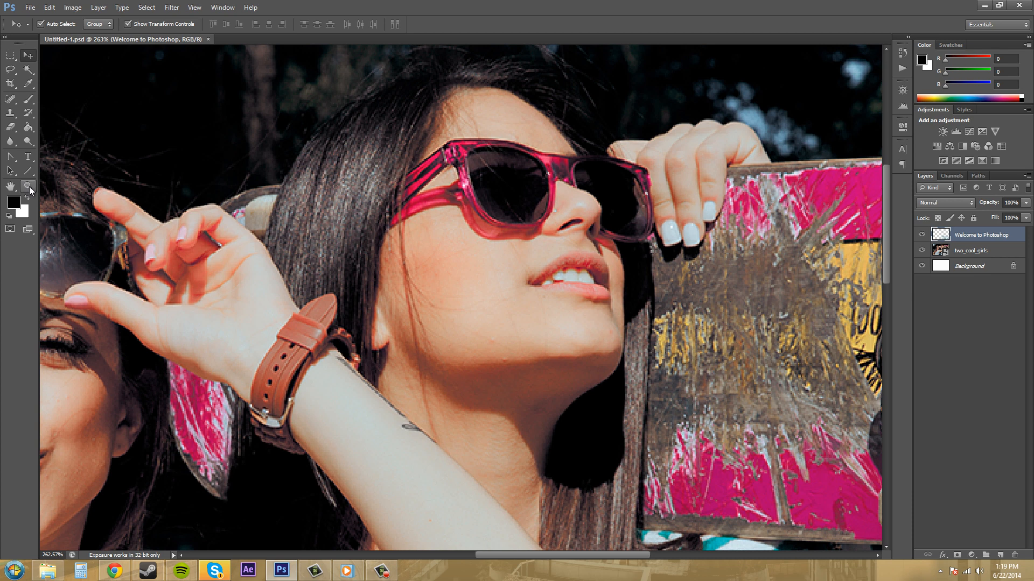
mouse_move(37, 193)
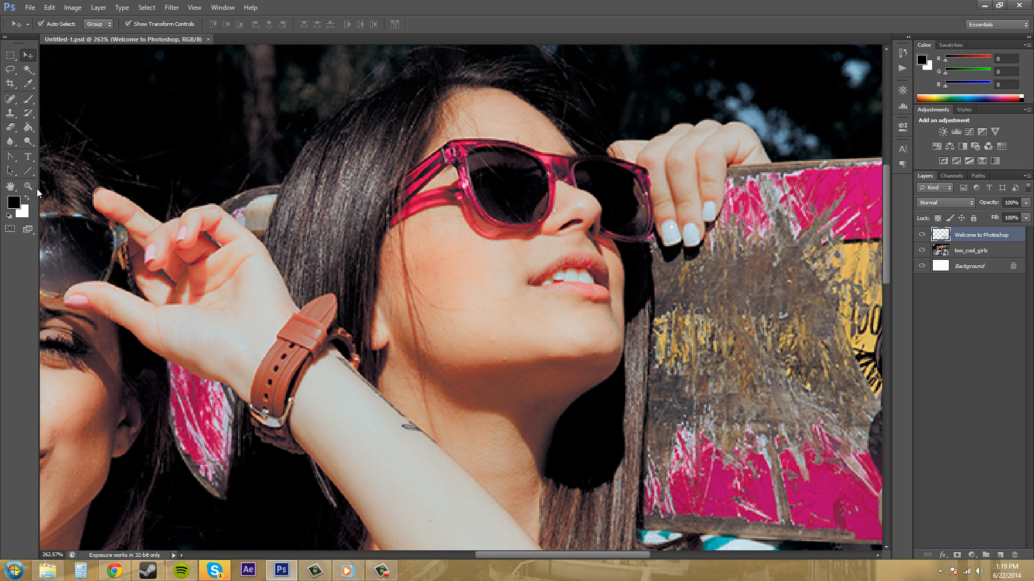
mouse_move(21, 185)
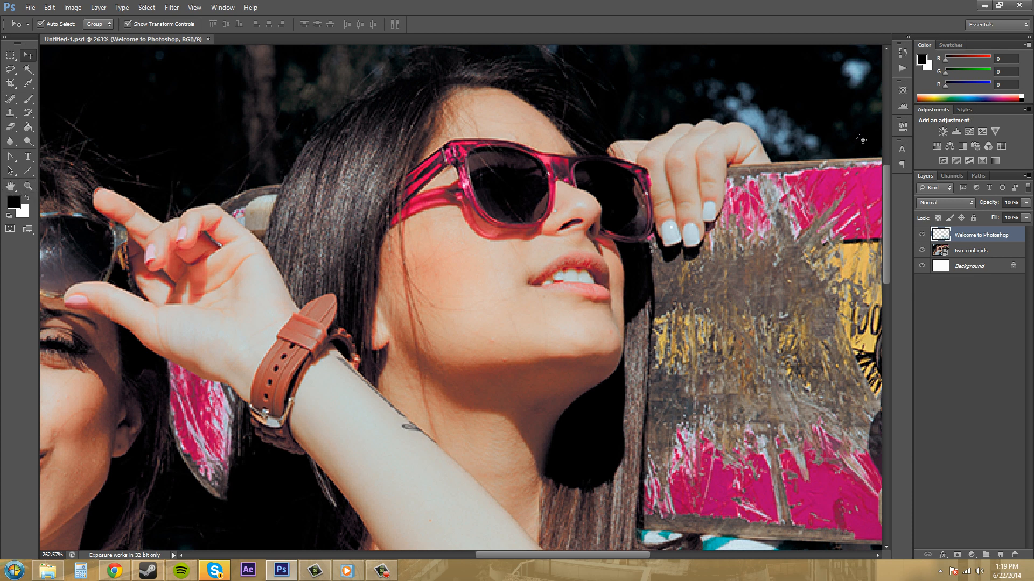
mouse_move(633, 175)
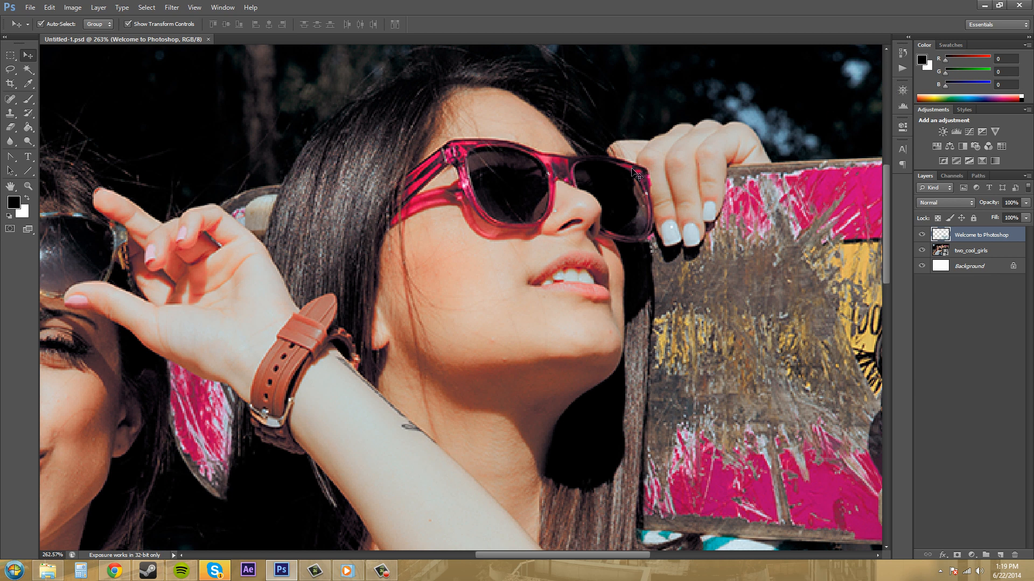
mouse_move(750, 213)
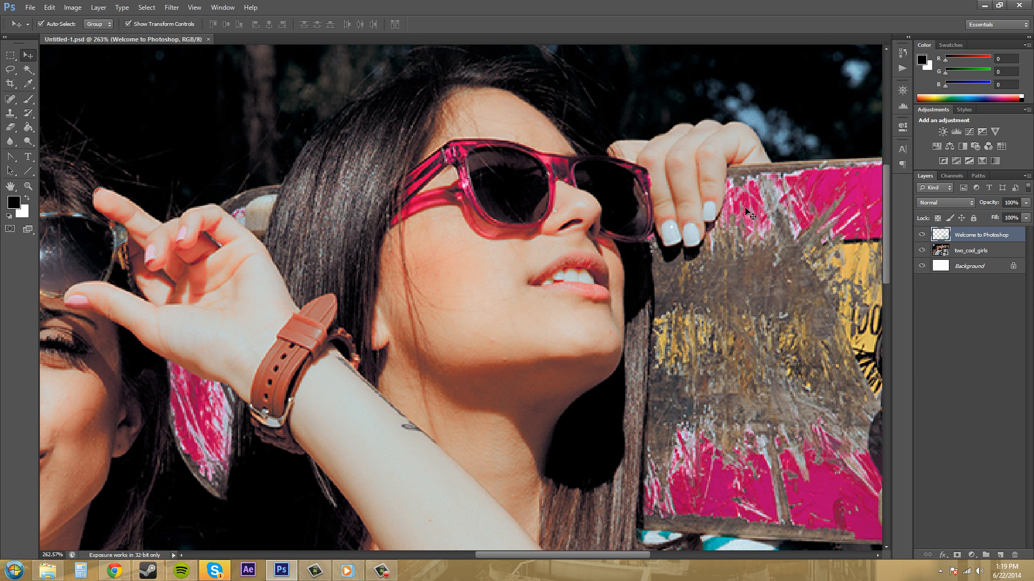
mouse_move(769, 202)
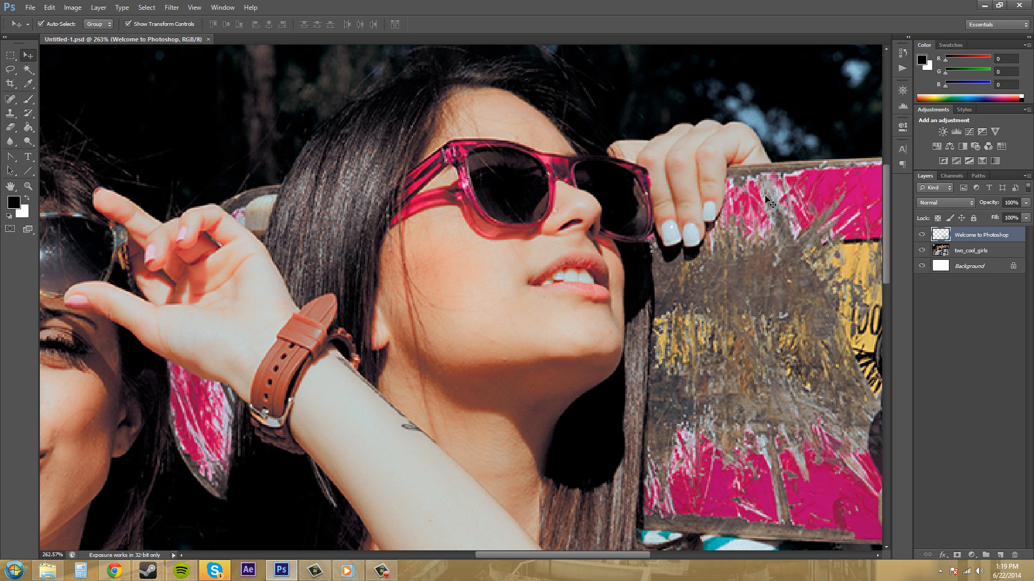